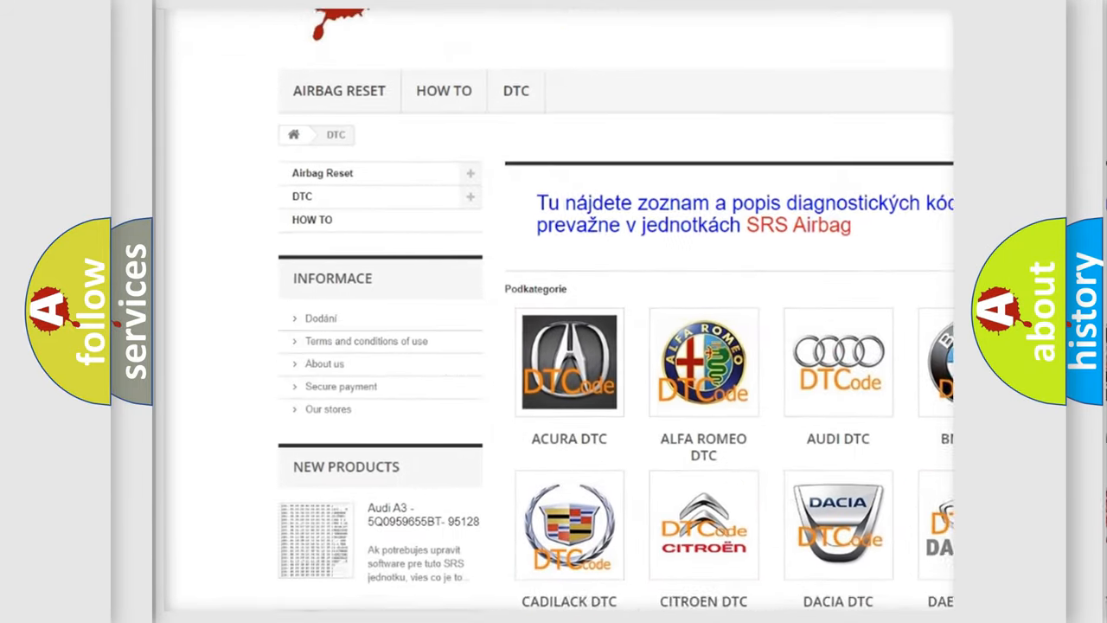
scroll("down", 3)
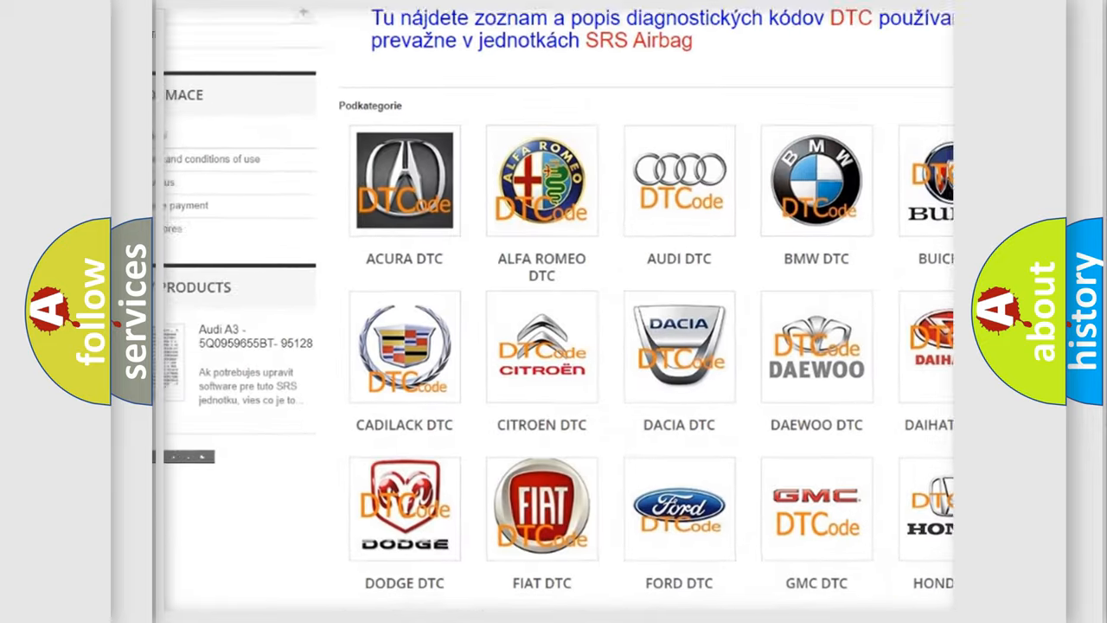
scroll("down", 3)
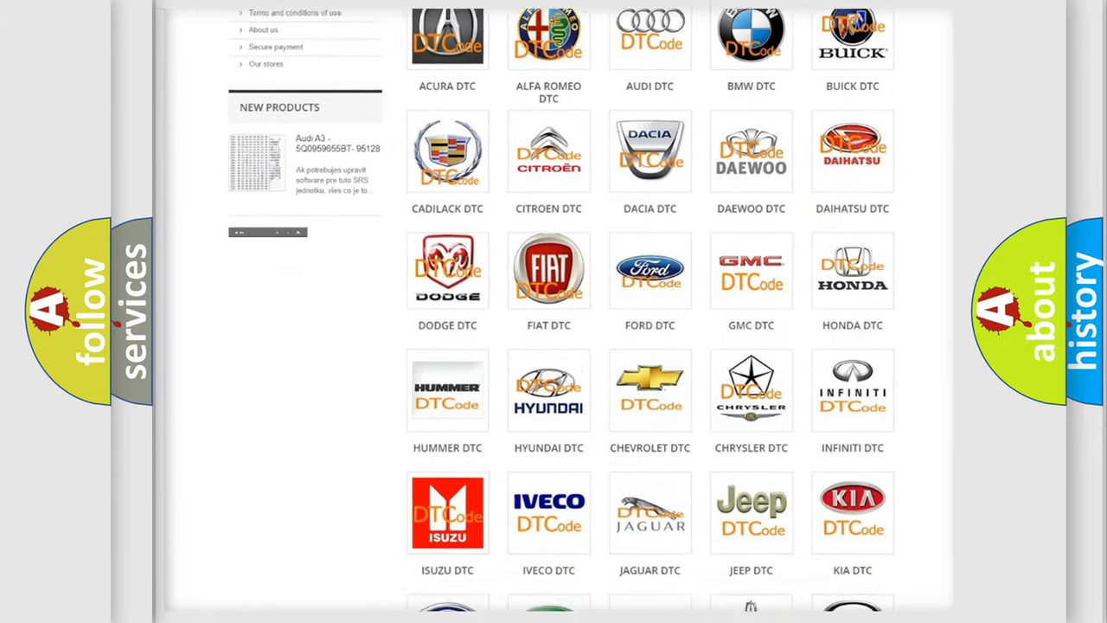
scroll("down", 3)
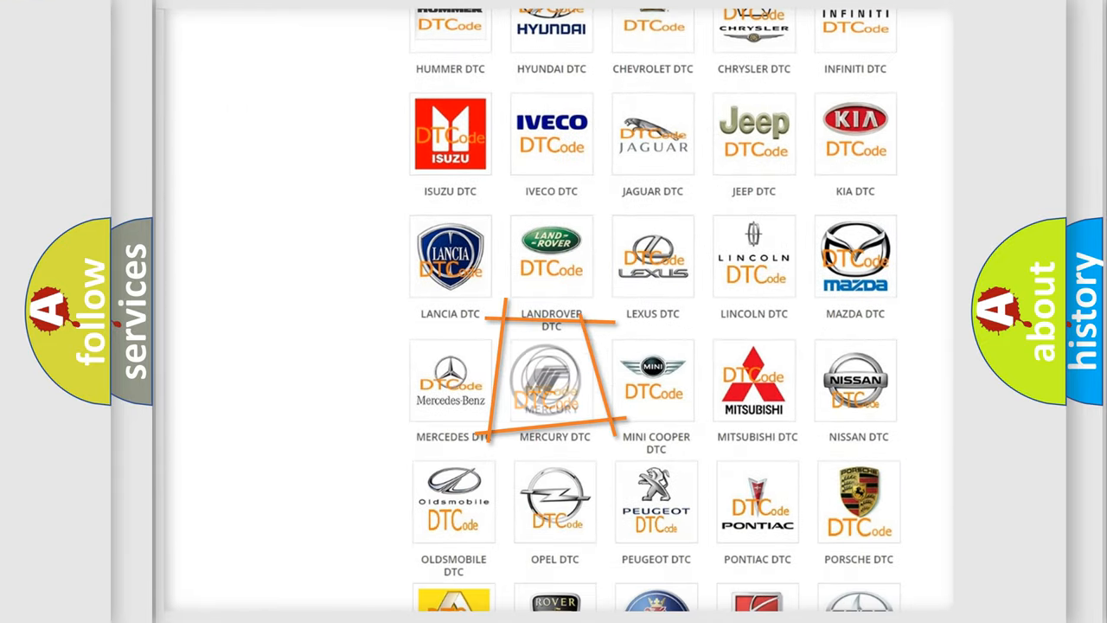